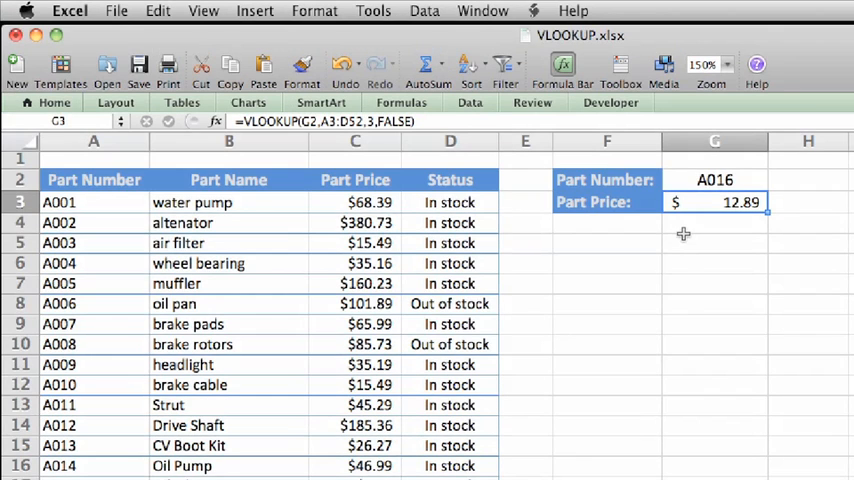
pyautogui.moveTo(664, 230)
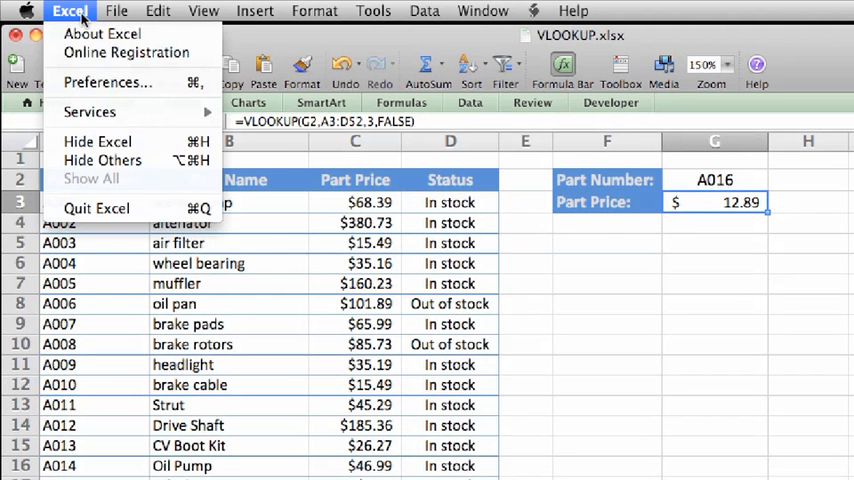
pyautogui.moveTo(108, 82)
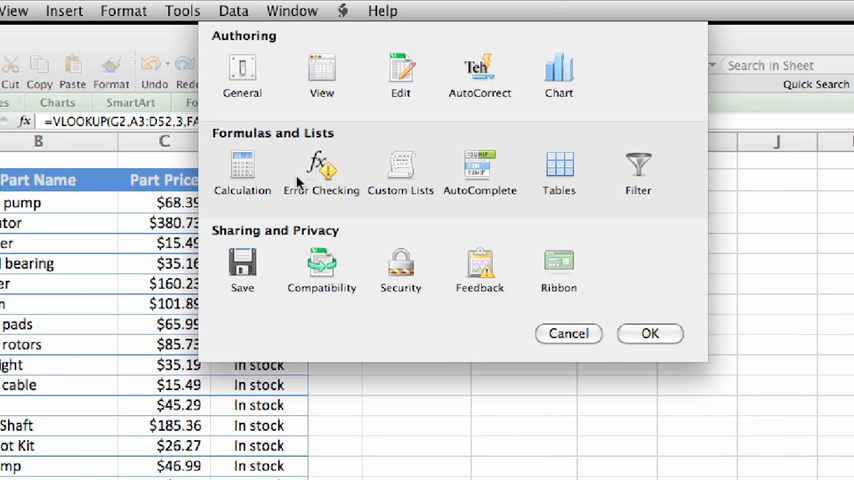
# - Toggle the function and named-range AutoComplete menu off and back on, then confirm with OK
pyautogui.click(478, 172)
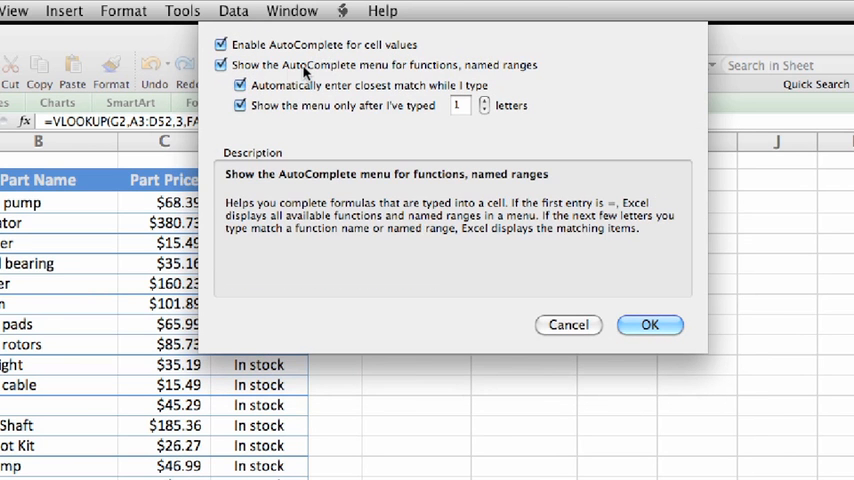
pyautogui.click(220, 64)
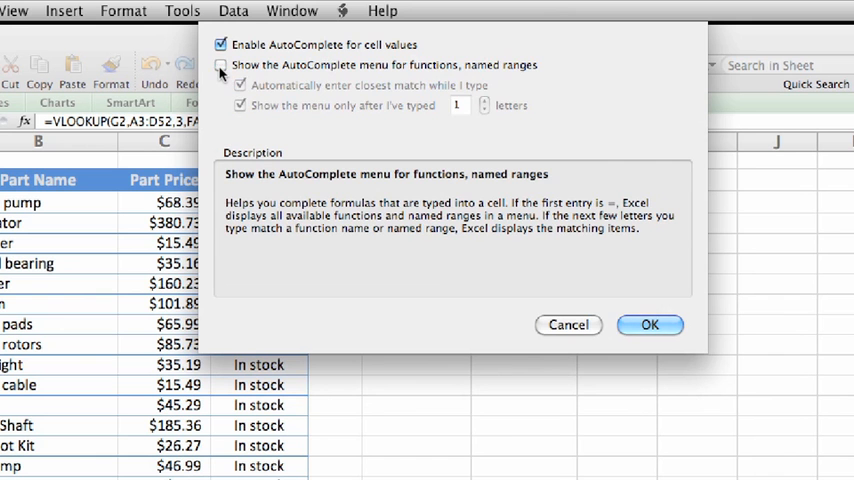
pyautogui.click(220, 64)
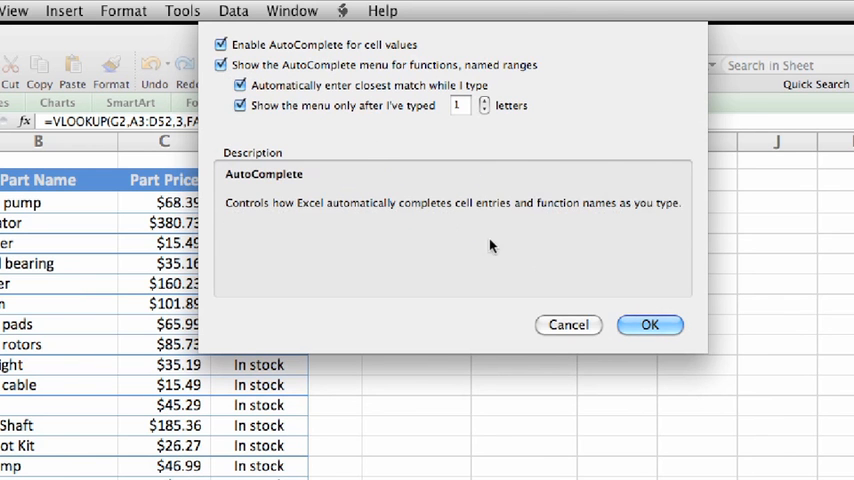
pyautogui.click(648, 324)
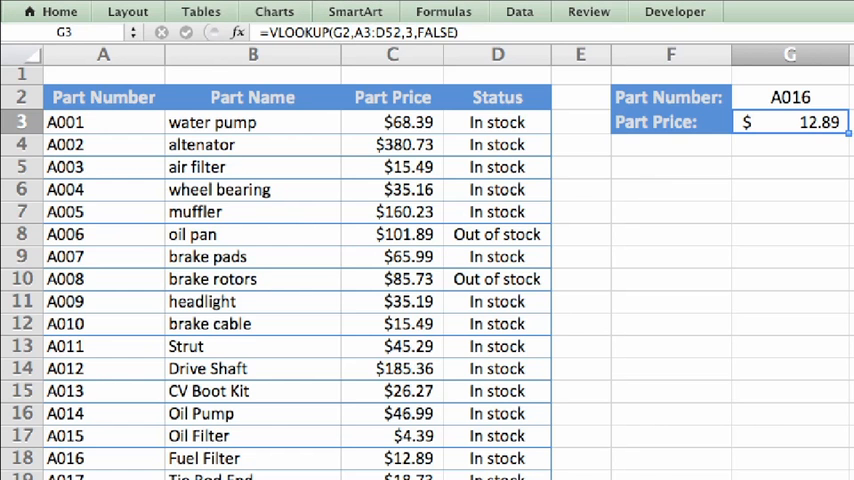
pyautogui.moveTo(814, 228)
pyautogui.write('Status:')
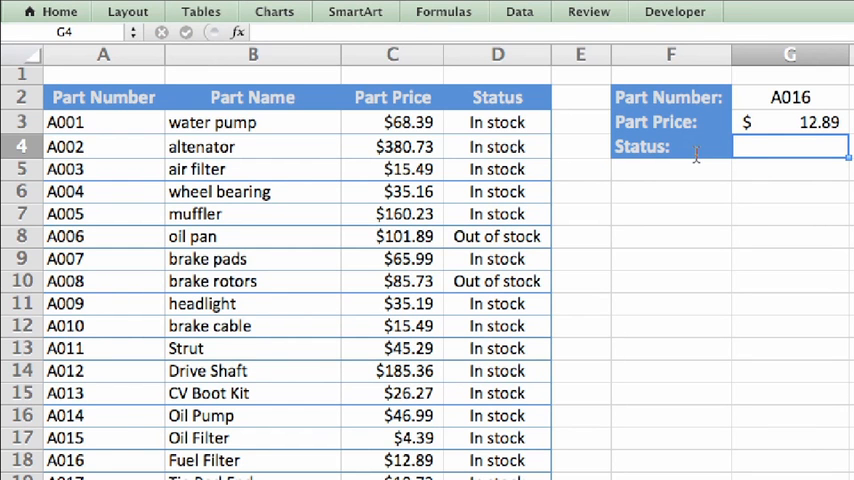
pyautogui.moveTo(766, 200)
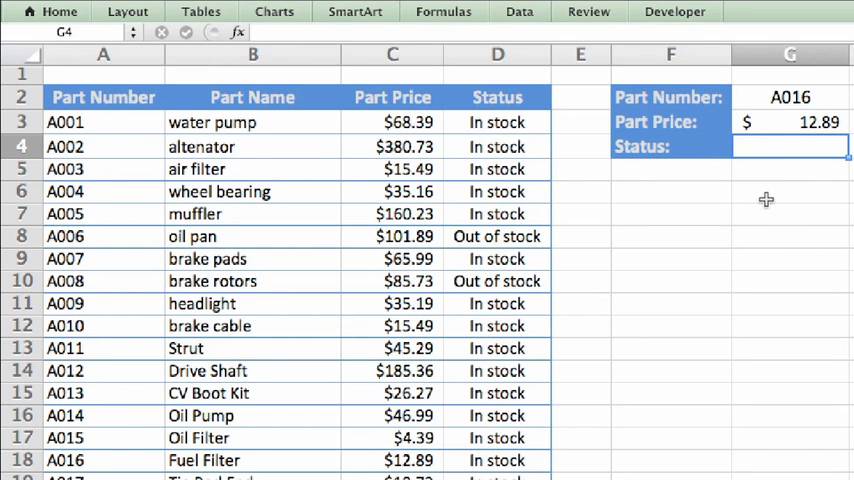
# - Start the status formula in G4 with =VLOOKUP
pyautogui.write('=')
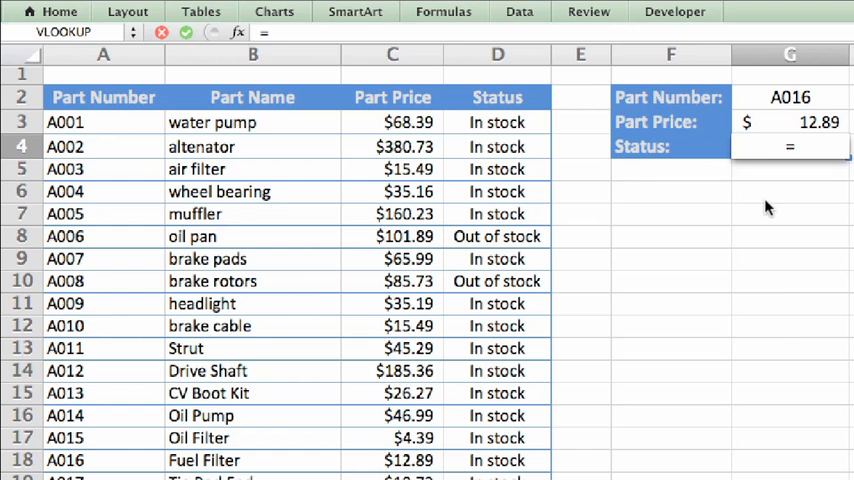
pyautogui.write('VLOOKUP')
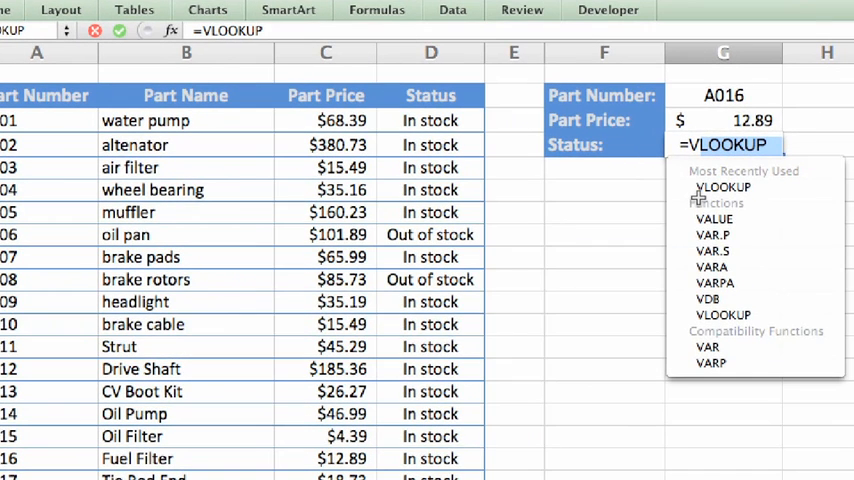
pyautogui.moveTo(712, 268)
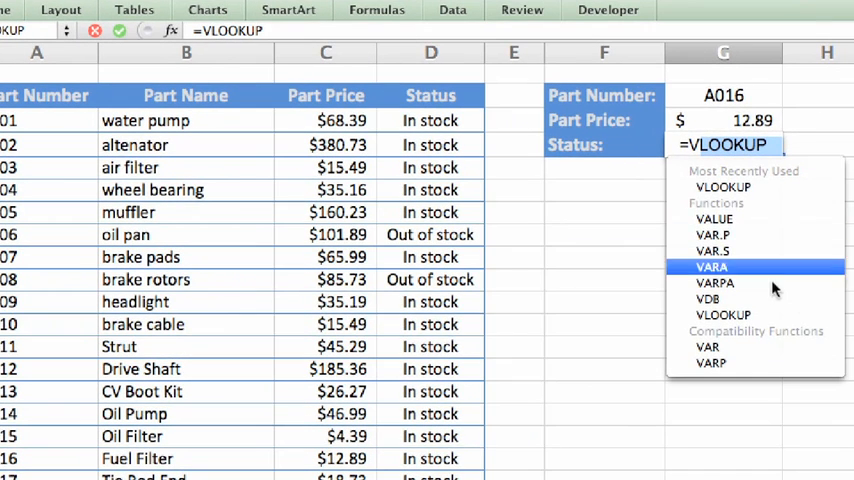
pyautogui.moveTo(770, 200)
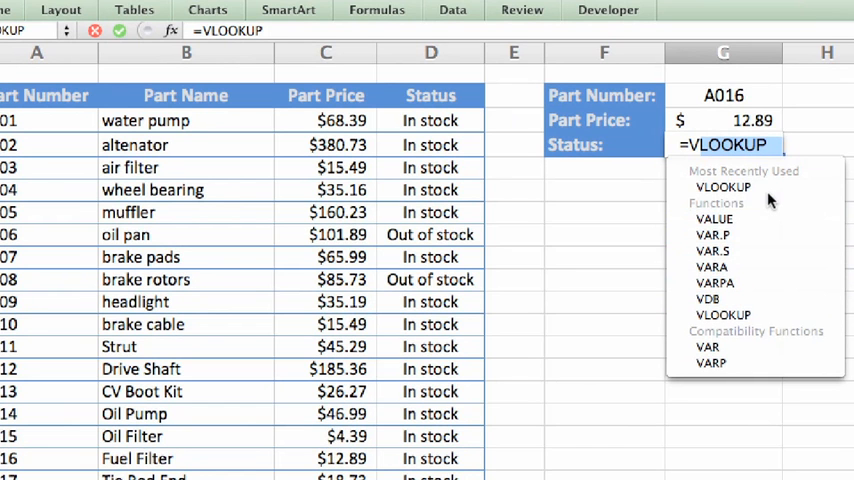
pyautogui.moveTo(722, 188)
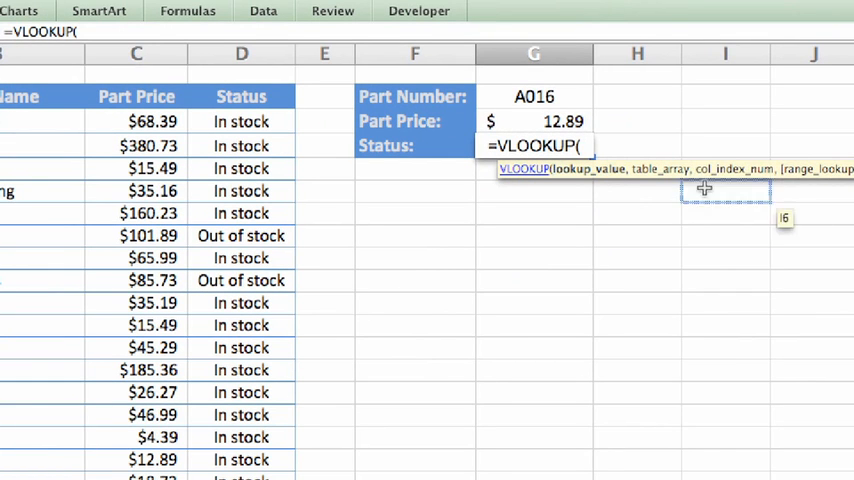
pyautogui.moveTo(588, 190)
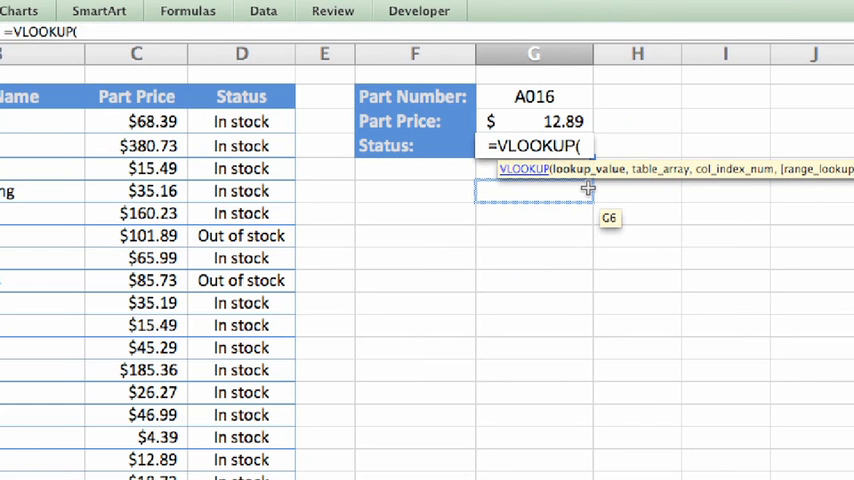
# - Use cell G2, the part number, as the lookup_value argument
pyautogui.click(532, 96)
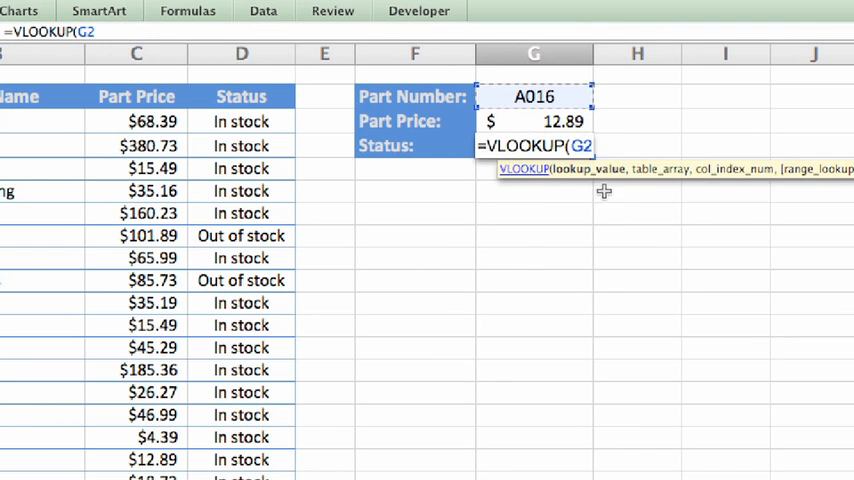
pyautogui.moveTo(612, 218)
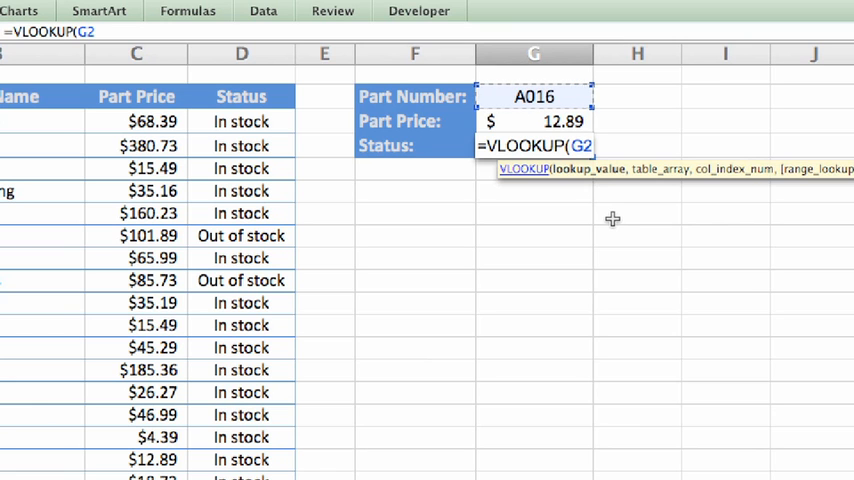
# - Add the table range A3:D52 and column index 4 so the formula reads =VLOOKUP(G2,A3:D52,4
pyautogui.write(',')
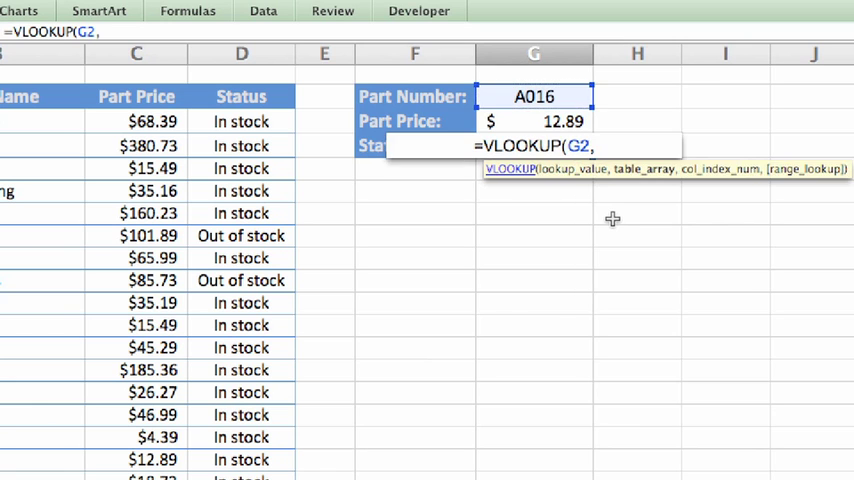
pyautogui.moveTo(628, 200)
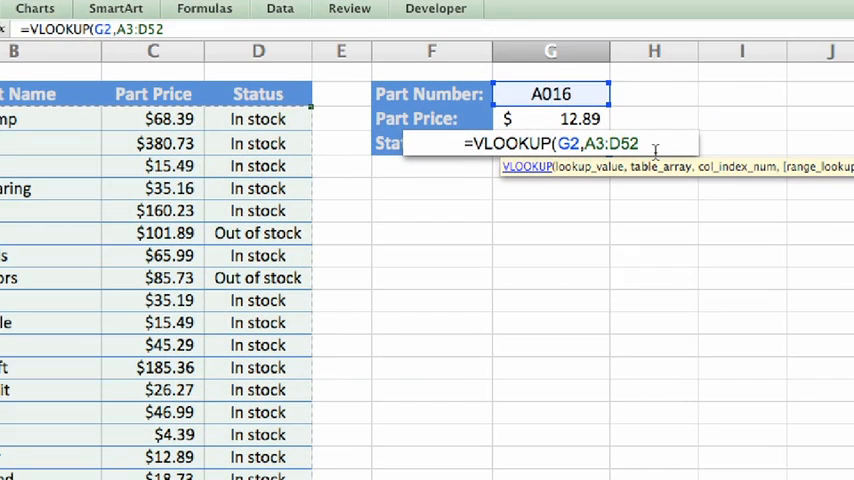
pyautogui.write(',')
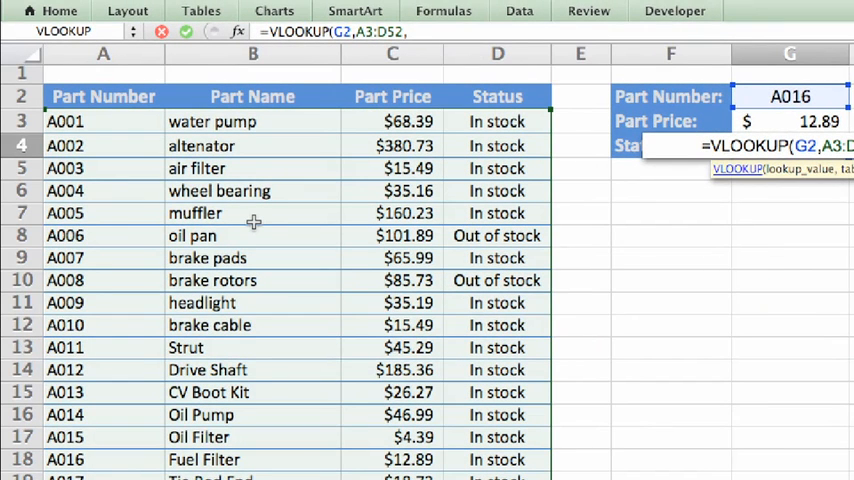
pyautogui.moveTo(204, 180)
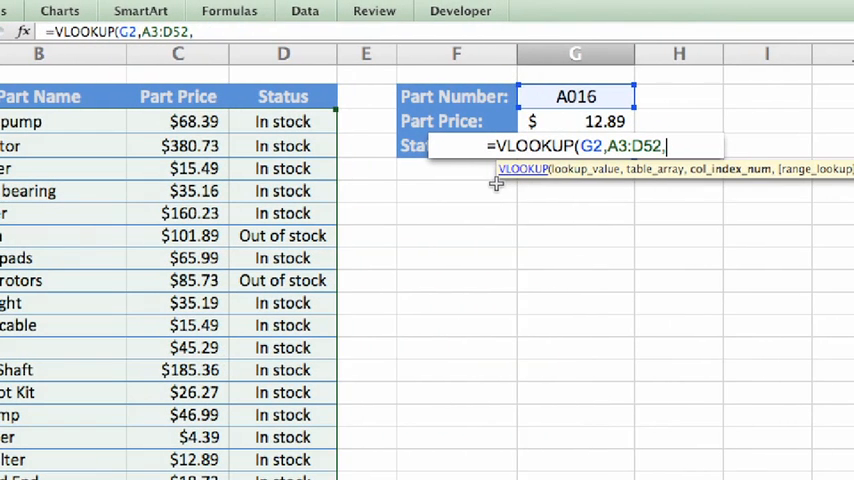
pyautogui.write('4')
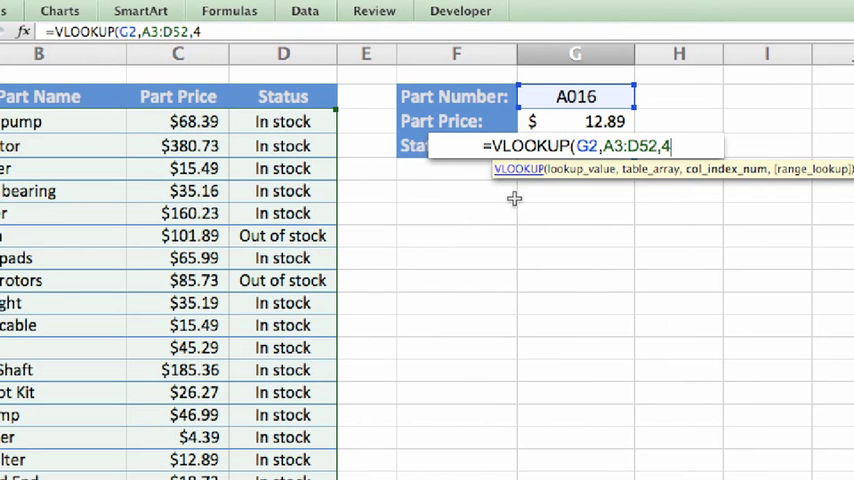
# - Complete the formula as =VLOOKUP(G2,A3:D52,4,FALSE) for an exact match
pyautogui.write(',')
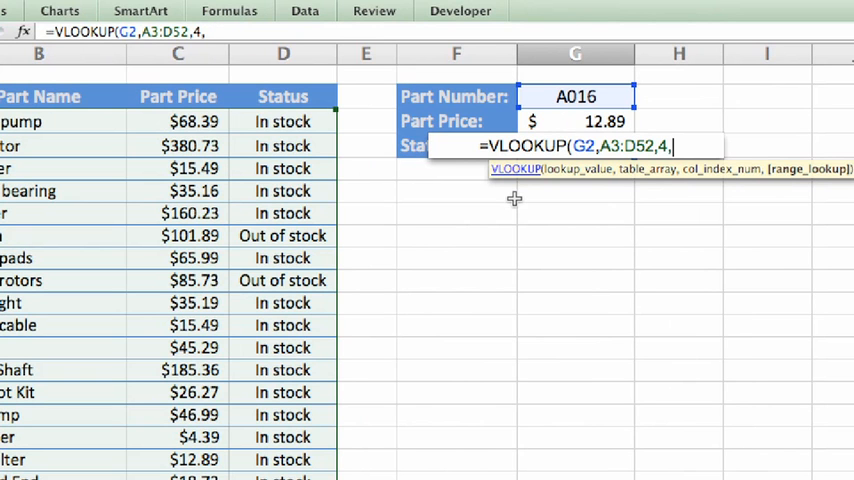
pyautogui.write('FALS')
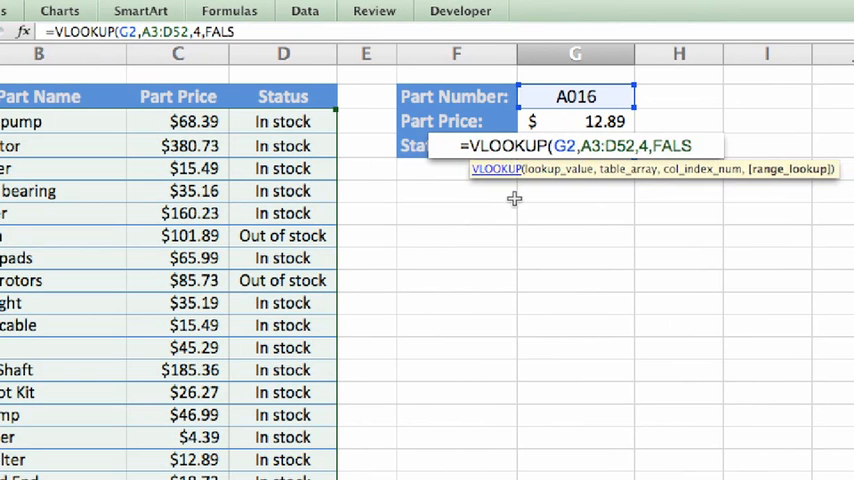
pyautogui.write('E')
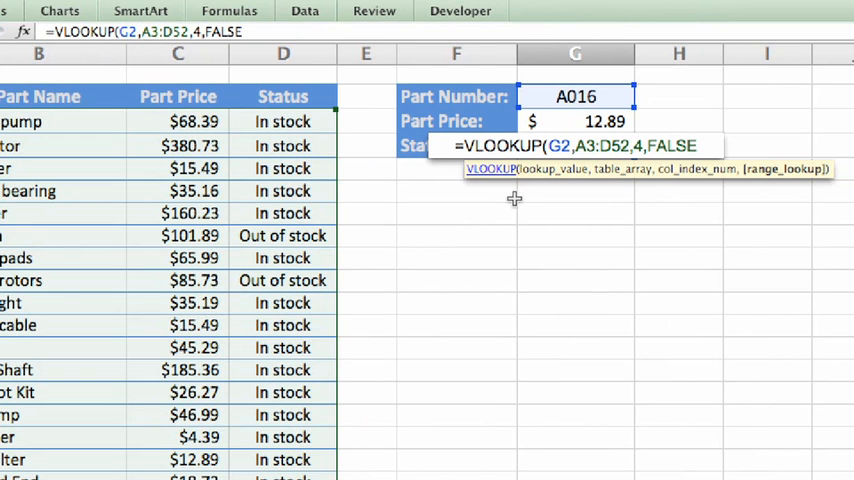
pyautogui.write(')')
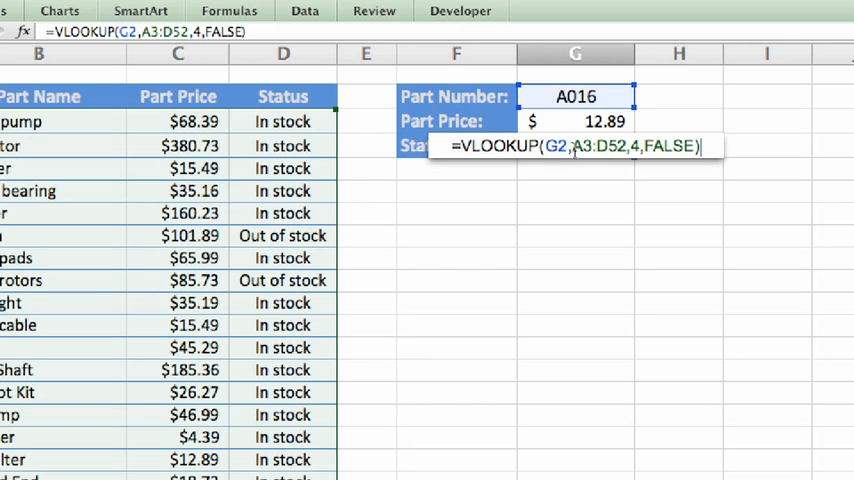
pyautogui.moveTo(636, 158)
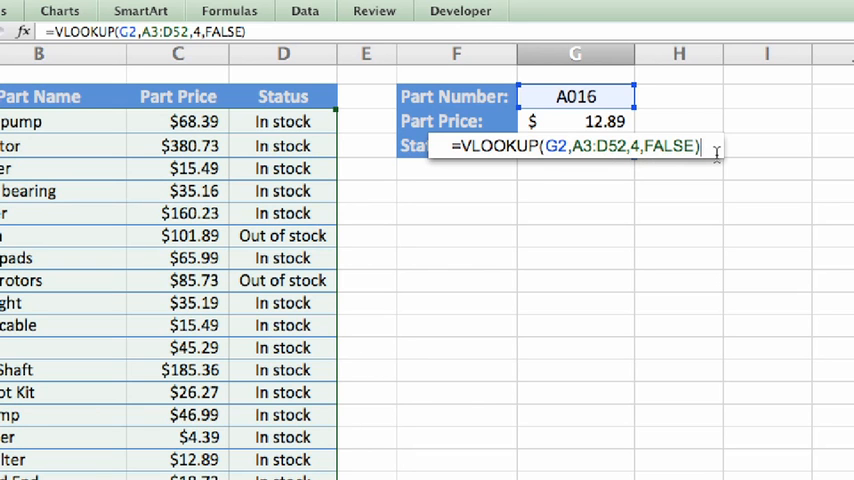
# - Enter the formula to get In stock, then change G2 to A032 and check the updated $2.09 result
pyautogui.press('Return')
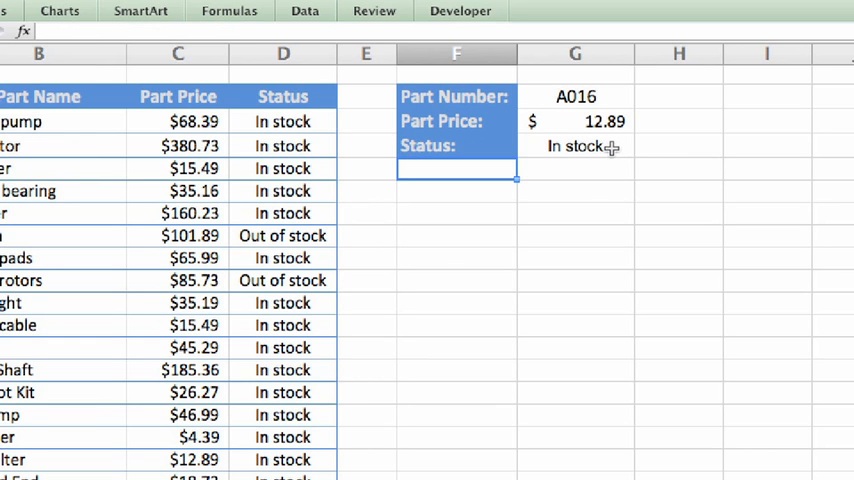
pyautogui.click(576, 146)
pyautogui.write('A')
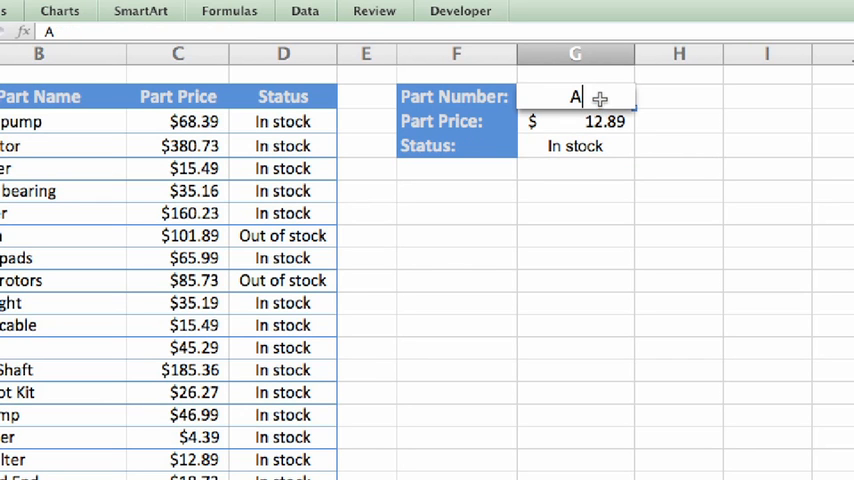
pyautogui.write('032')
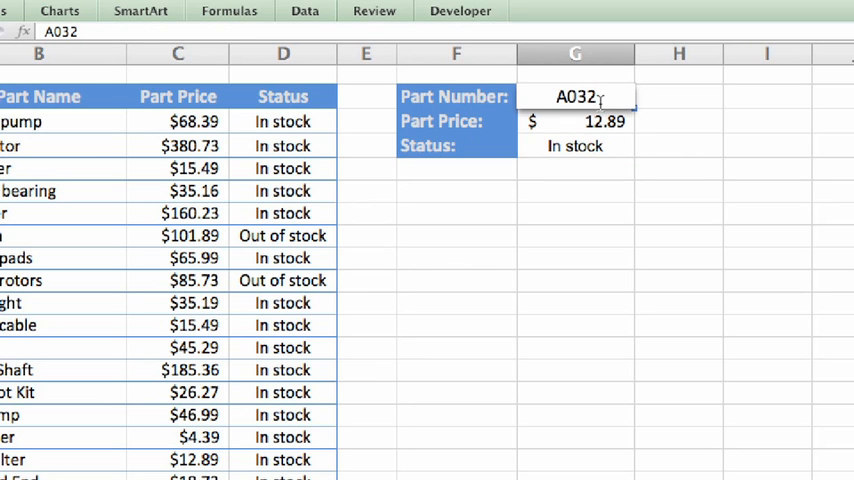
pyautogui.moveTo(684, 128)
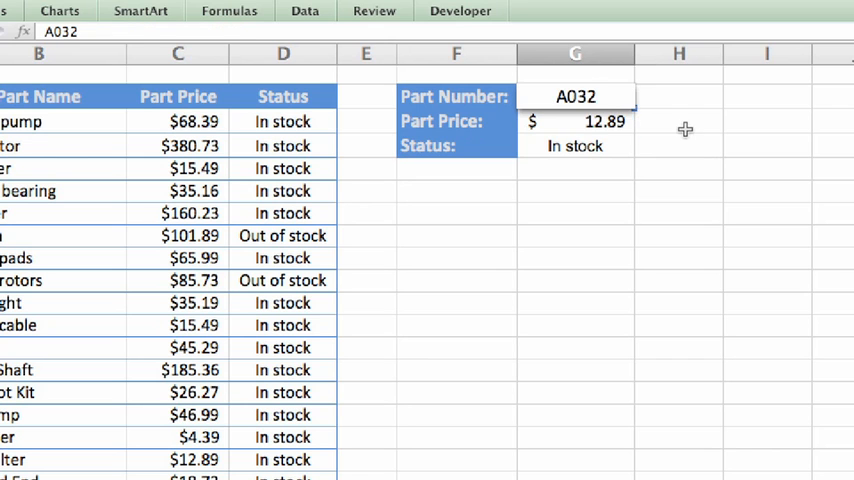
pyautogui.click(576, 120)
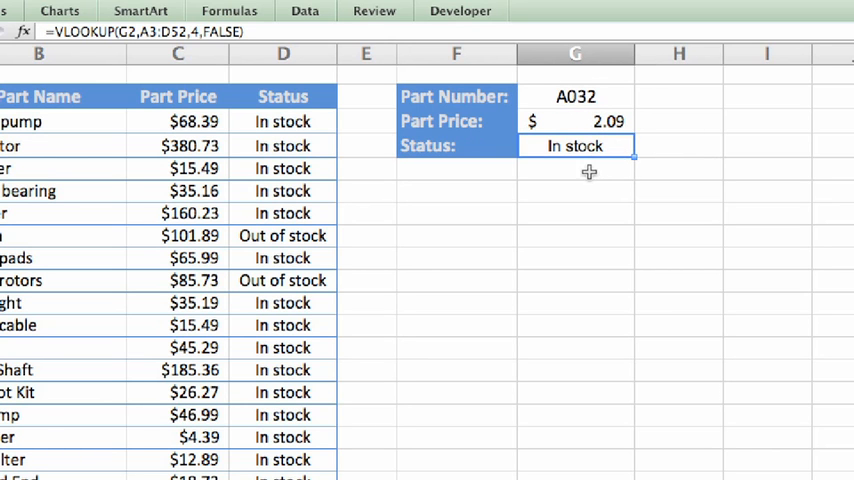
pyautogui.click(456, 170)
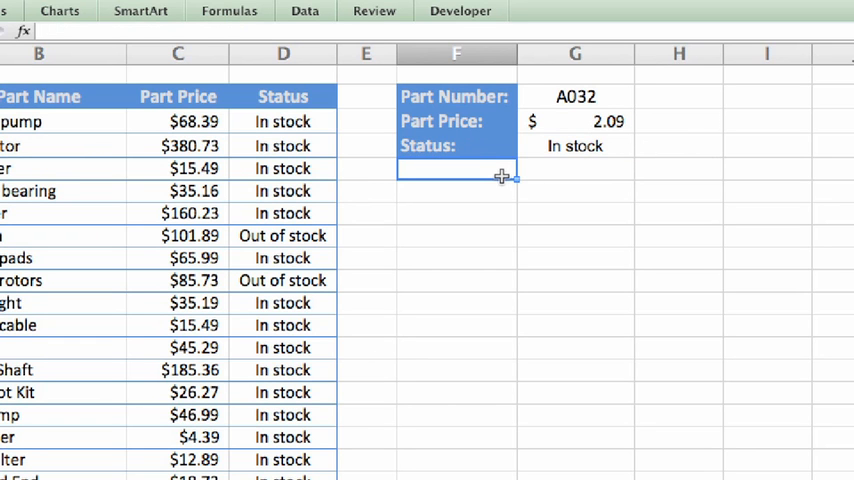